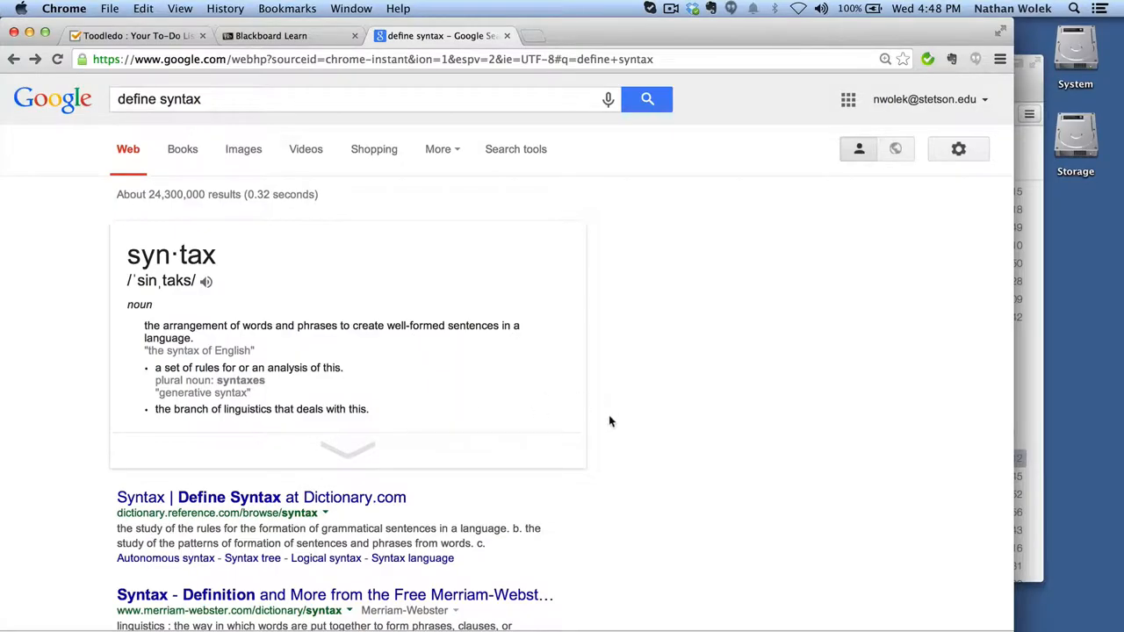
{"action": "mouse_move", "coordinate": [634, 498]}
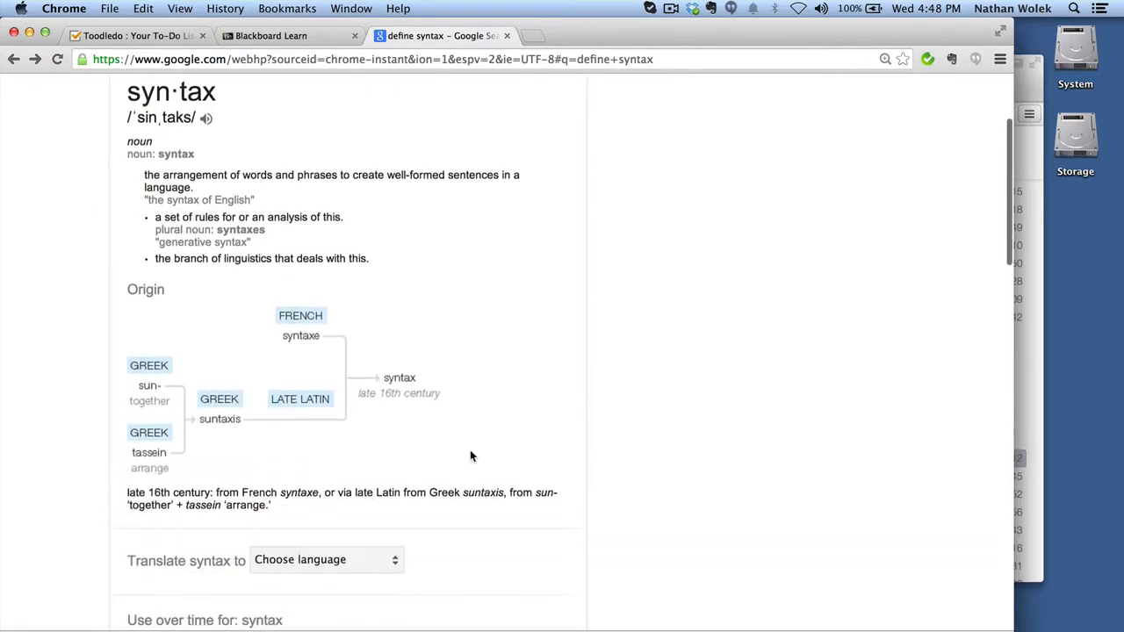
Scroll down the Ngram Viewer page to see the 'syntax' frequency chart since 1800
{"action": "scroll", "scroll_direction": "down", "scroll_amount": 3}
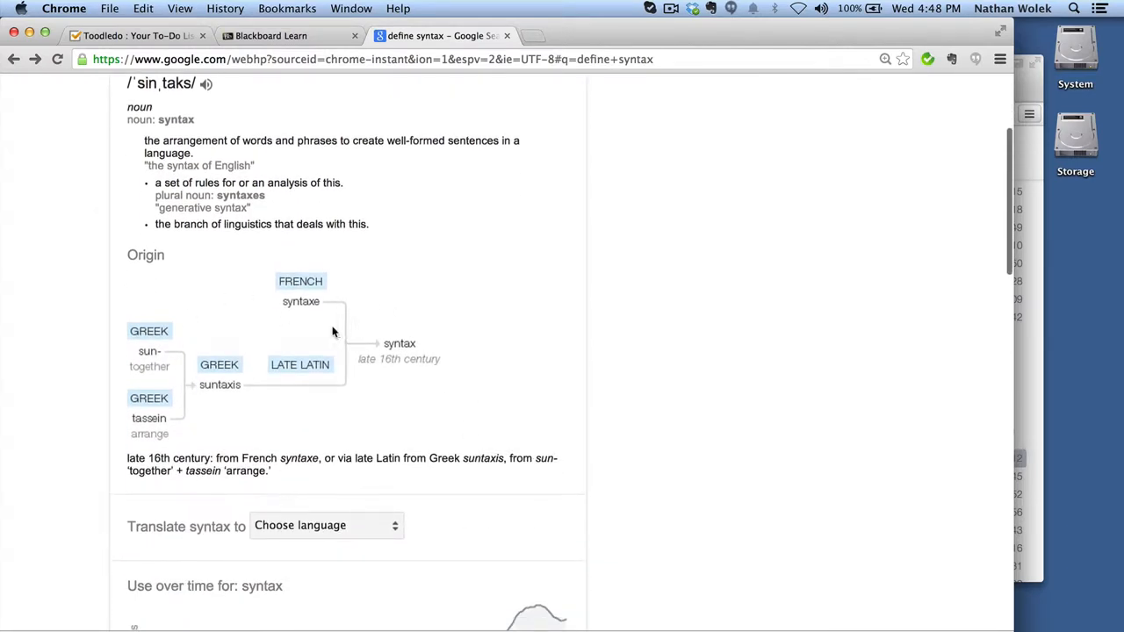
{"action": "scroll", "scroll_direction": "down", "scroll_amount": 3}
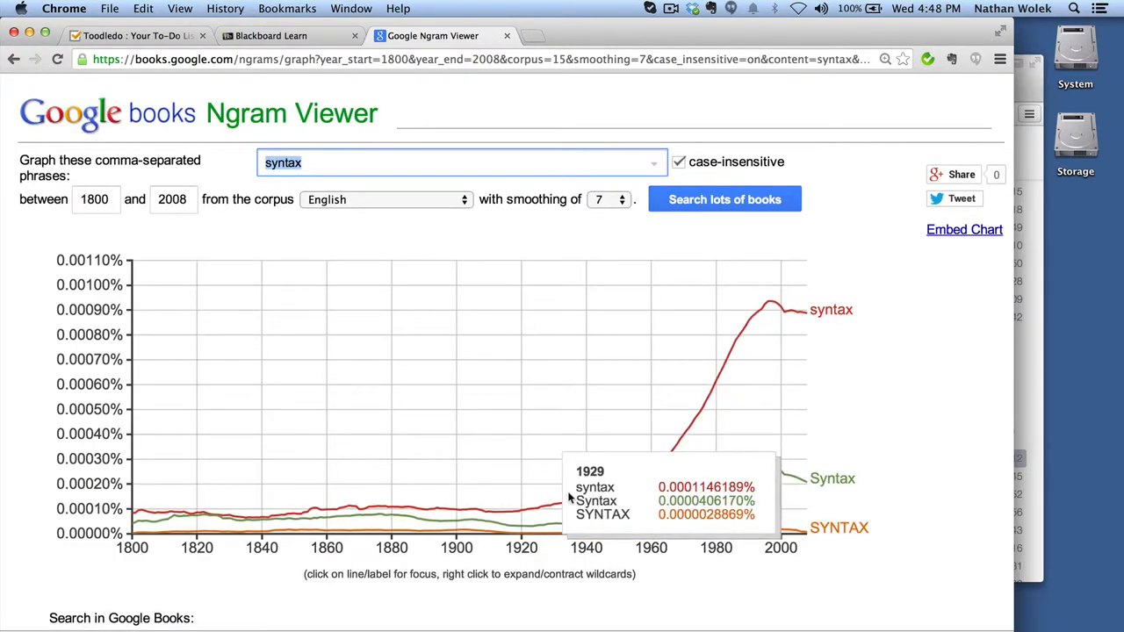
{"action": "mouse_move", "coordinate": [652, 481]}
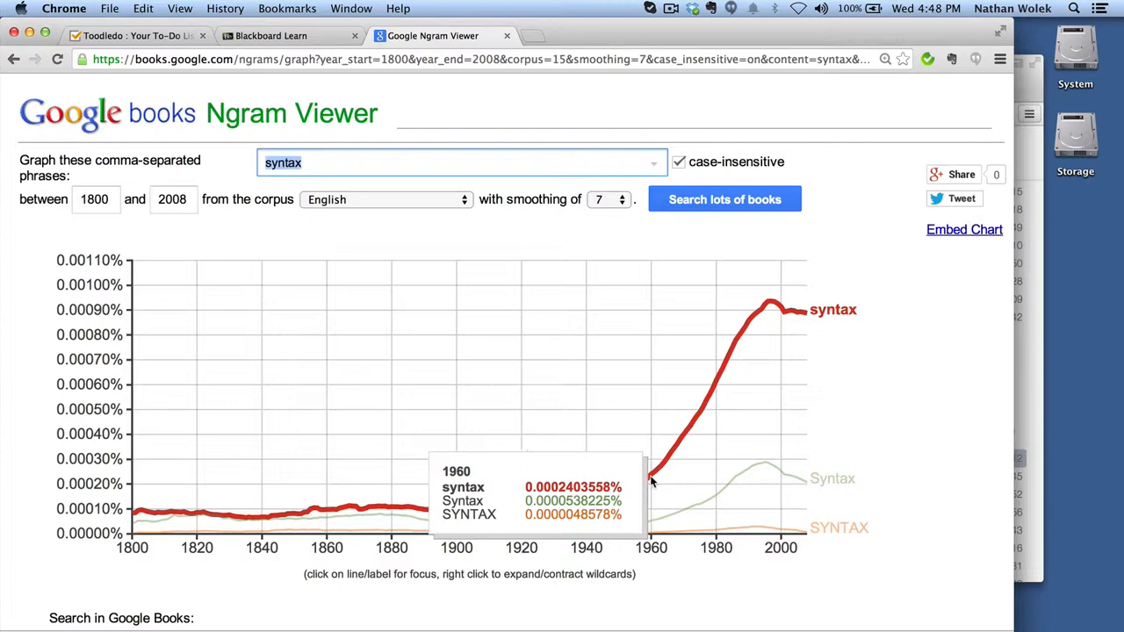
{"action": "mouse_move", "coordinate": [770, 323]}
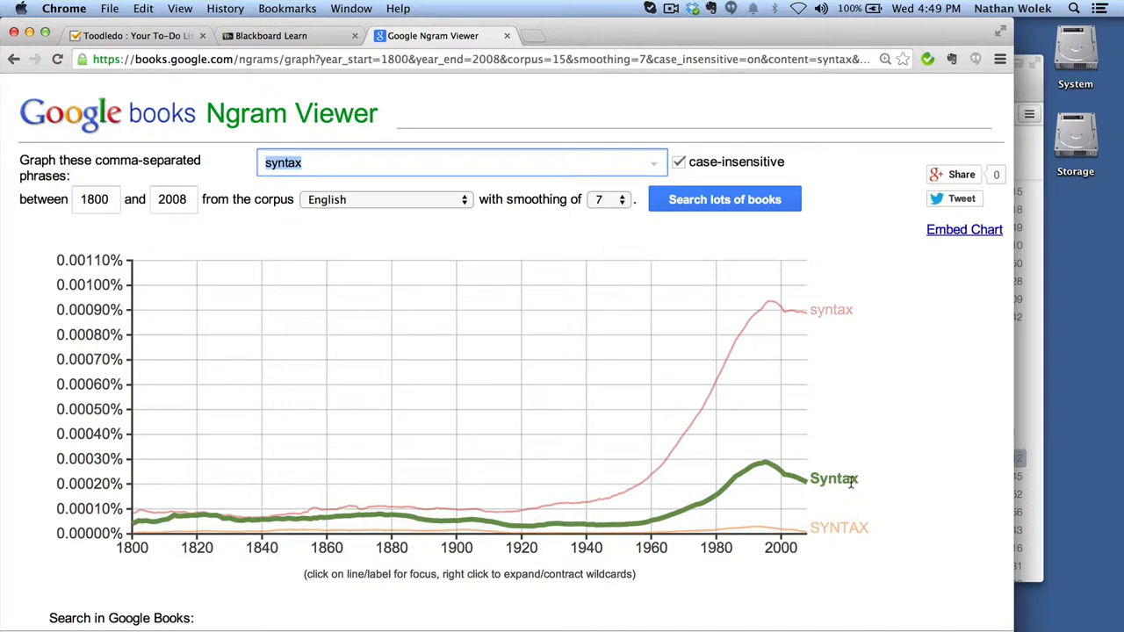
{"action": "mouse_move", "coordinate": [785, 334]}
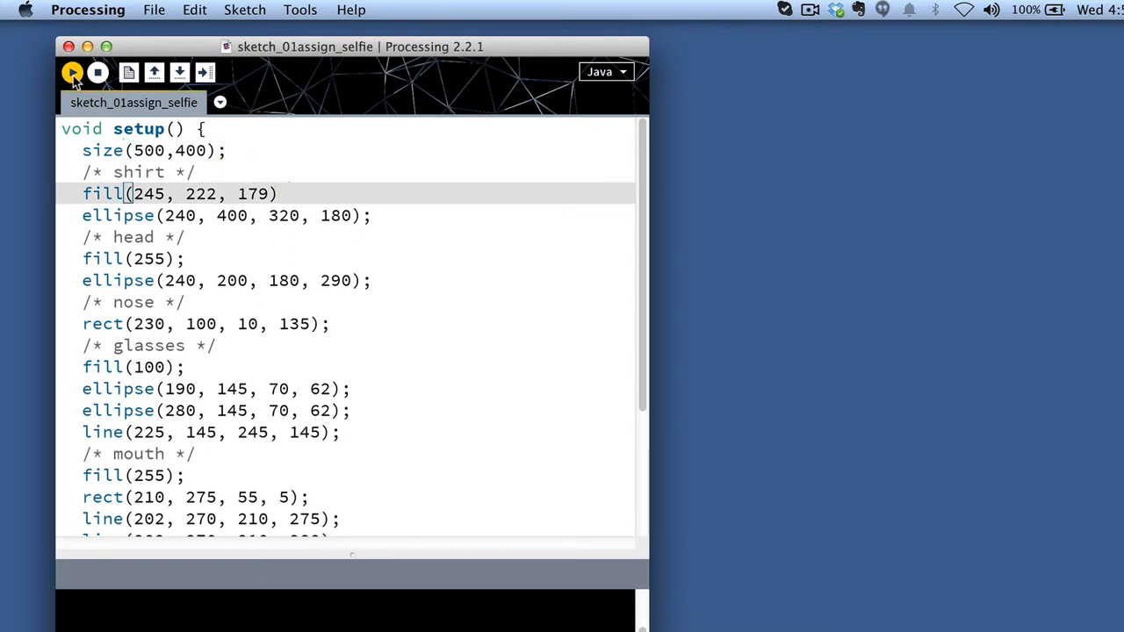
Run the selfie sketch, rerun once fill(245, 222, 179) ends with a semicolon, then close the drawing
{"action": "left_click", "coordinate": [72, 72]}
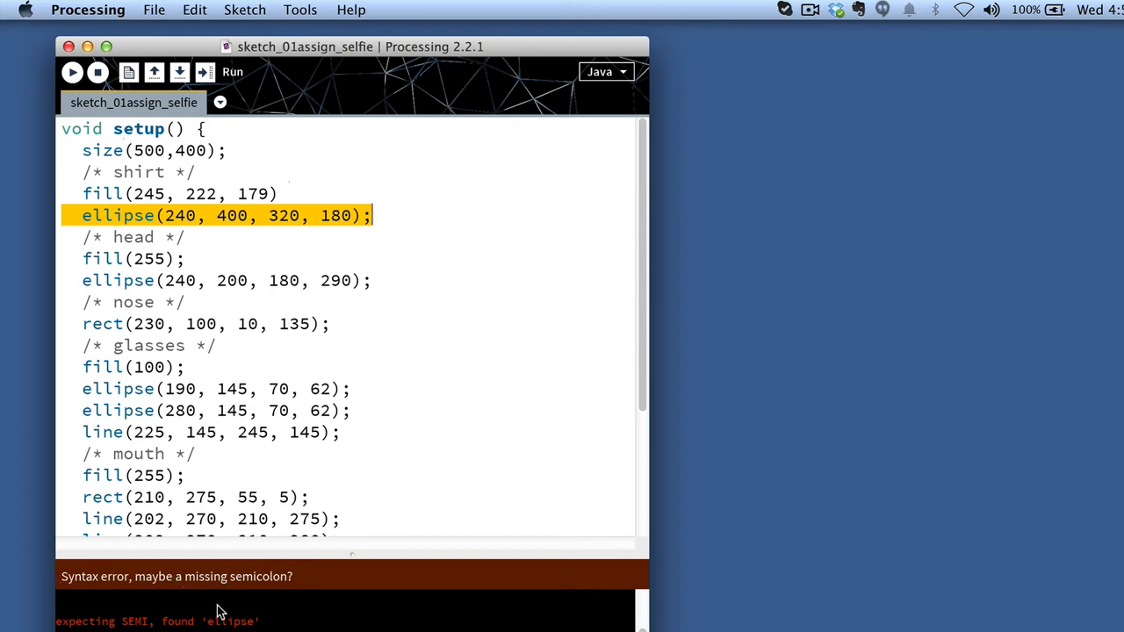
{"action": "mouse_move", "coordinate": [265, 612]}
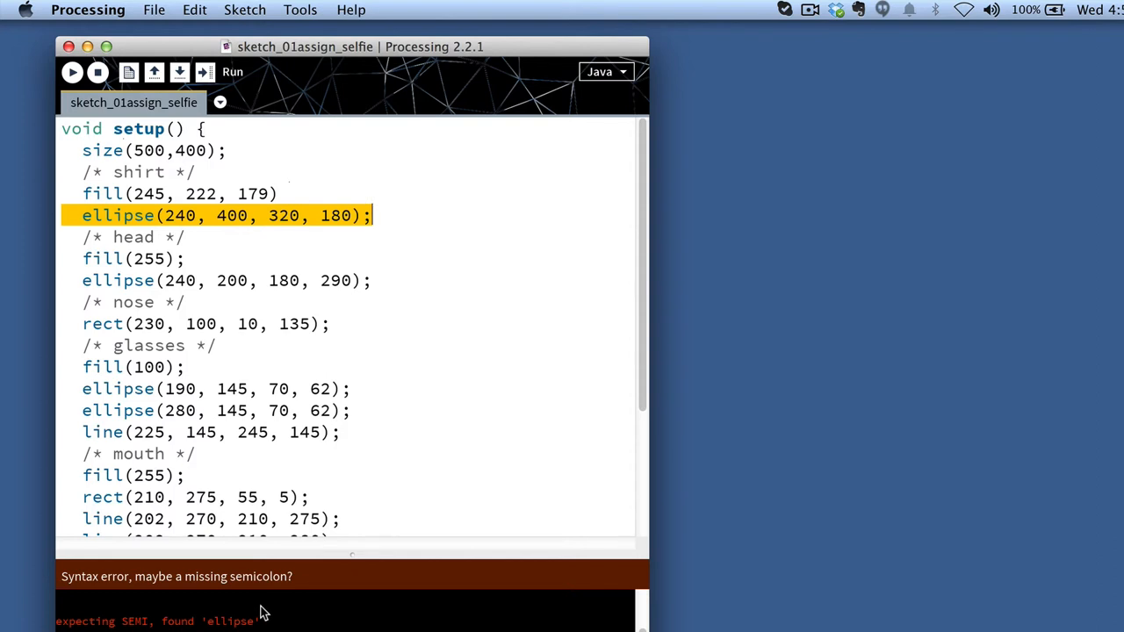
{"action": "mouse_move", "coordinate": [303, 176]}
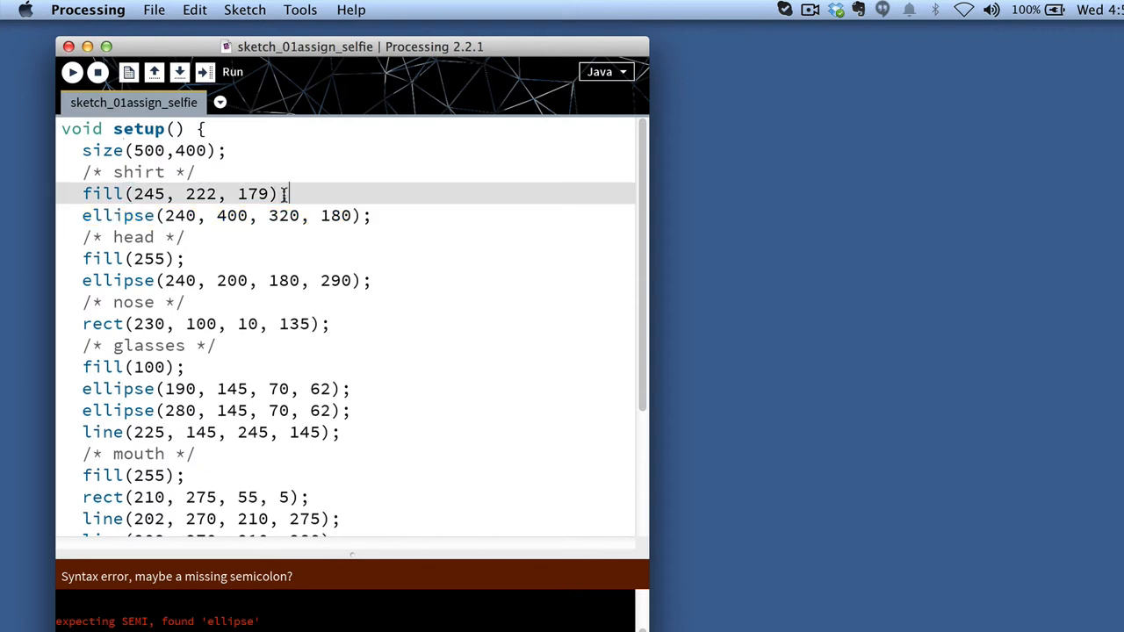
{"action": "left_click", "coordinate": [72, 72]}
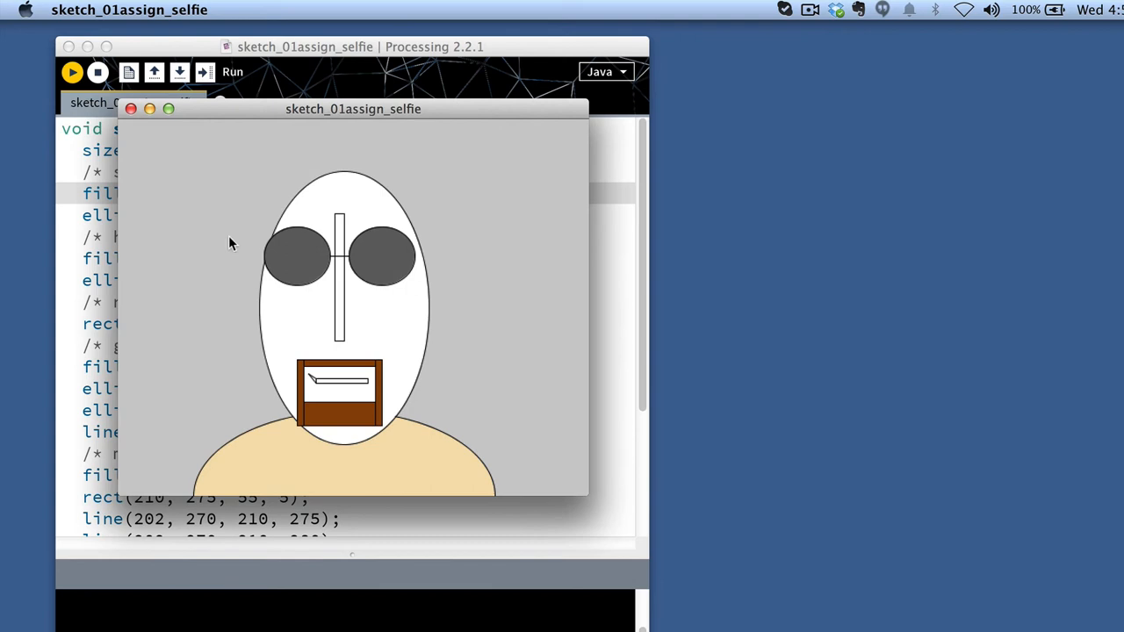
{"action": "mouse_move", "coordinate": [645, 470]}
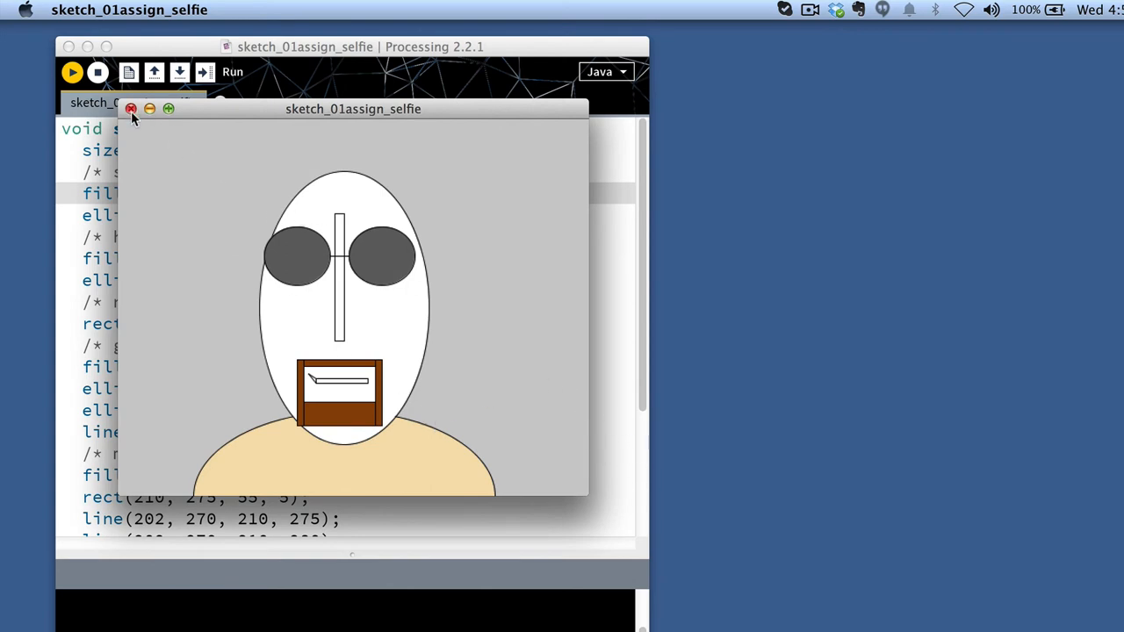
{"action": "left_click", "coordinate": [131, 108]}
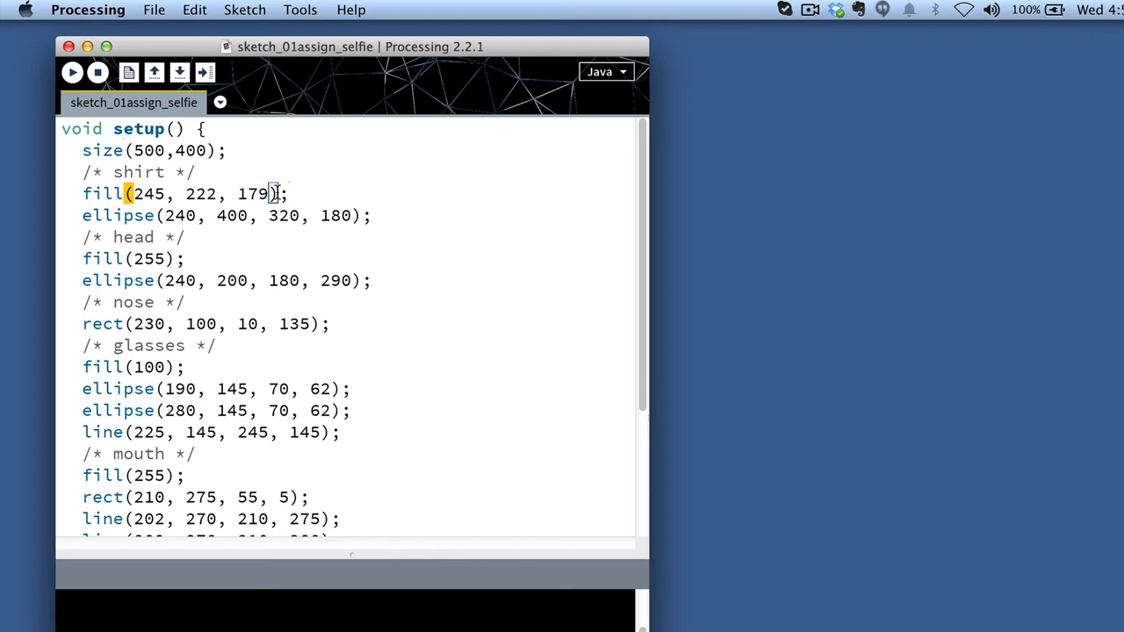
{"action": "mouse_move", "coordinate": [290, 239]}
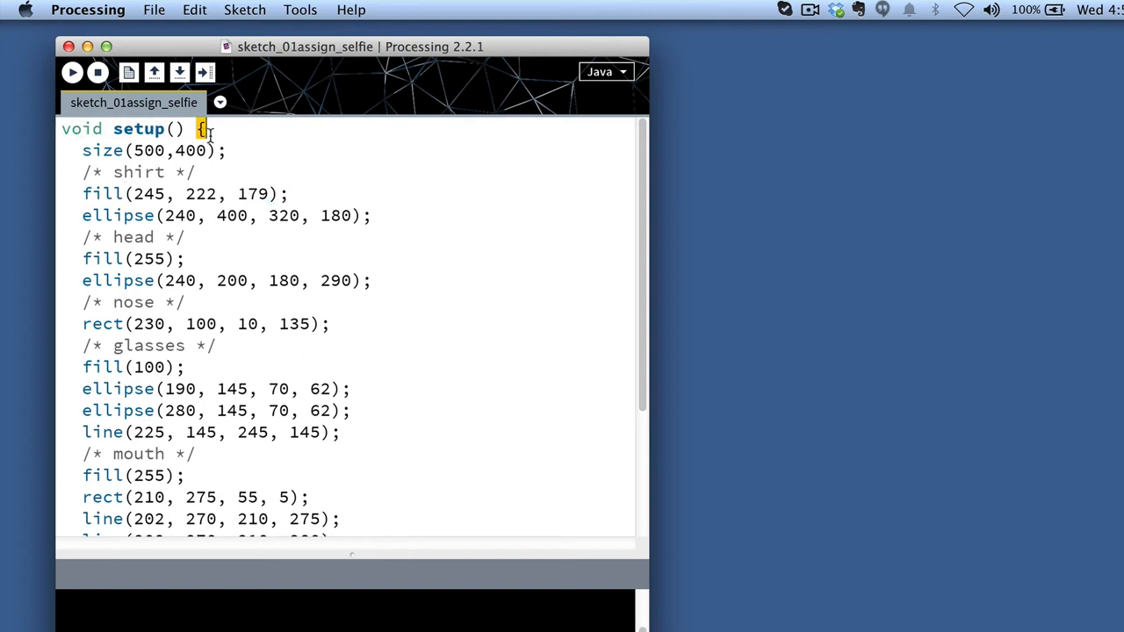
{"action": "scroll", "scroll_direction": "down", "scroll_amount": 3}
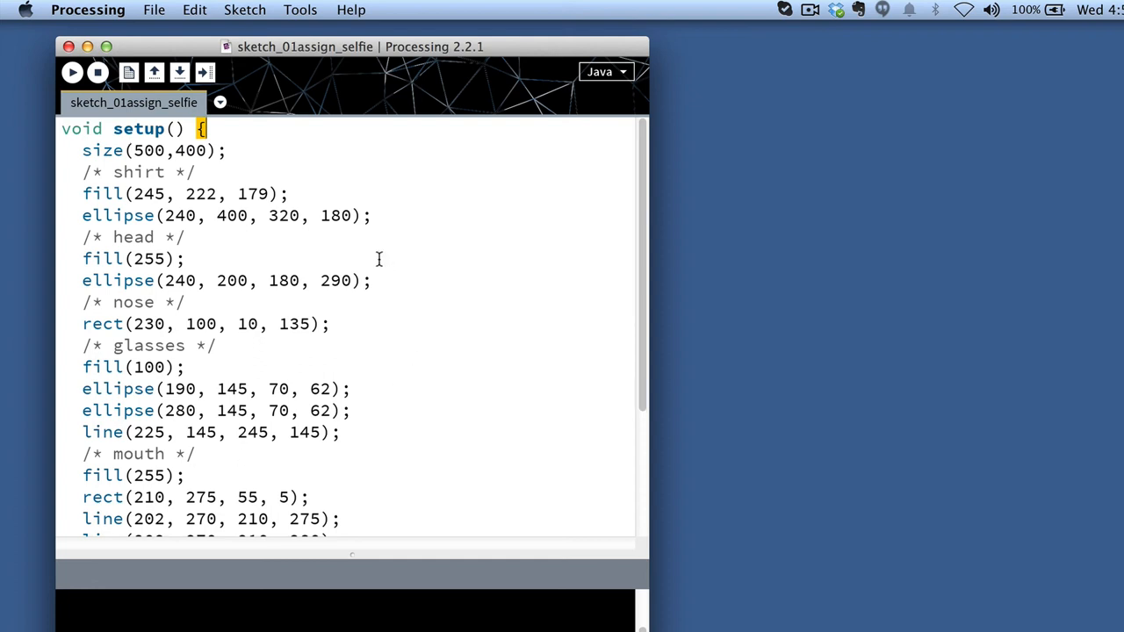
{"action": "mouse_move", "coordinate": [82, 173]}
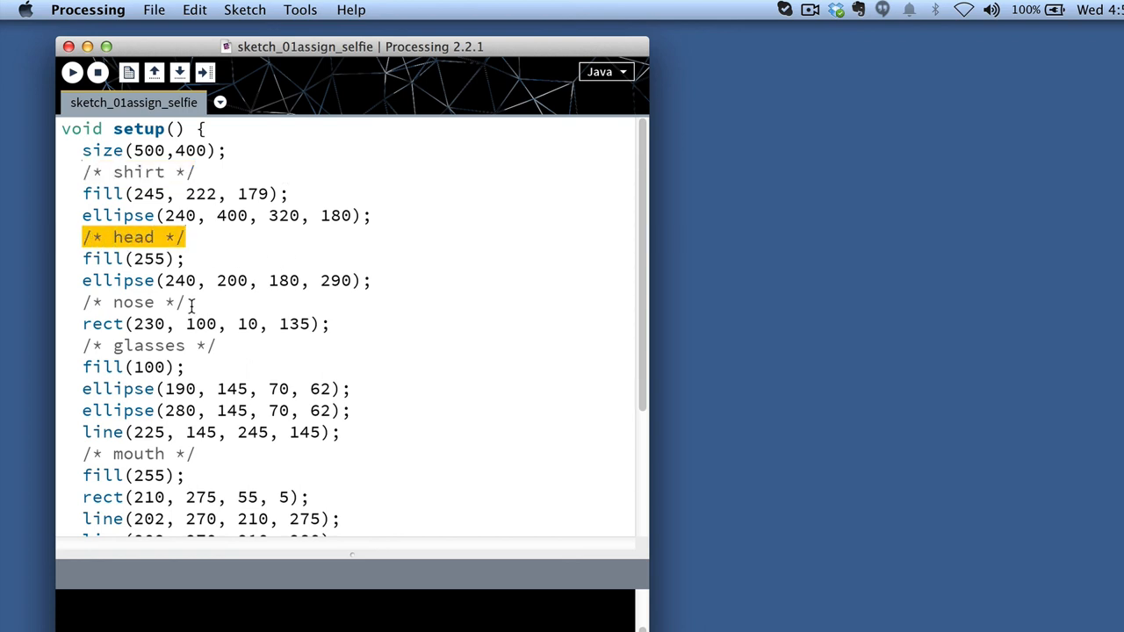
{"action": "double_click", "coordinate": [133, 302]}
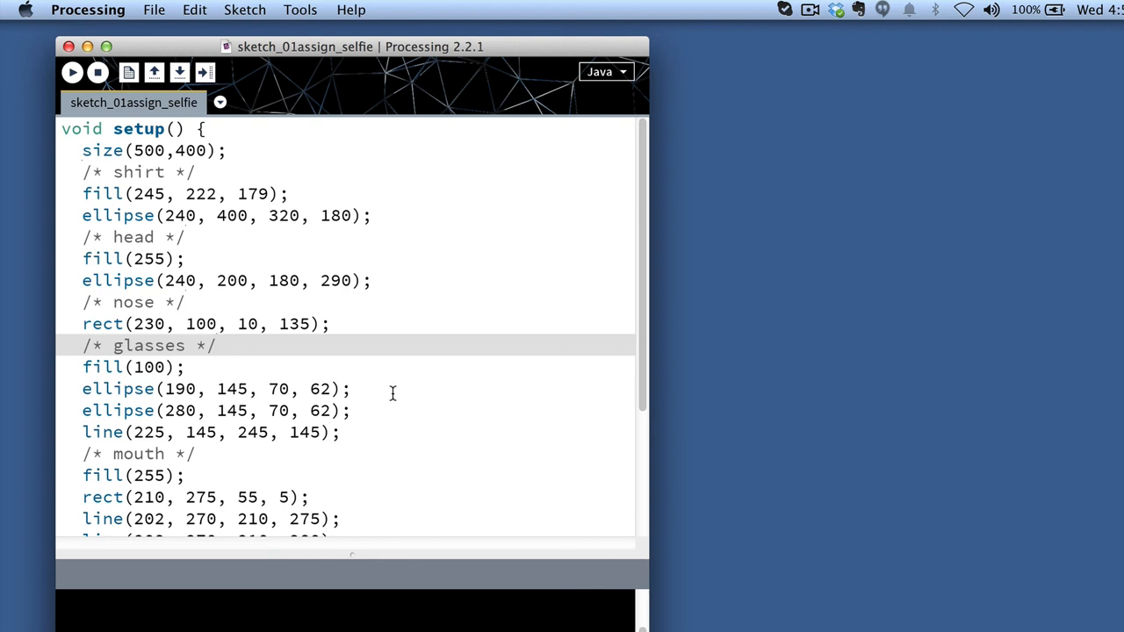
{"action": "mouse_move", "coordinate": [441, 466]}
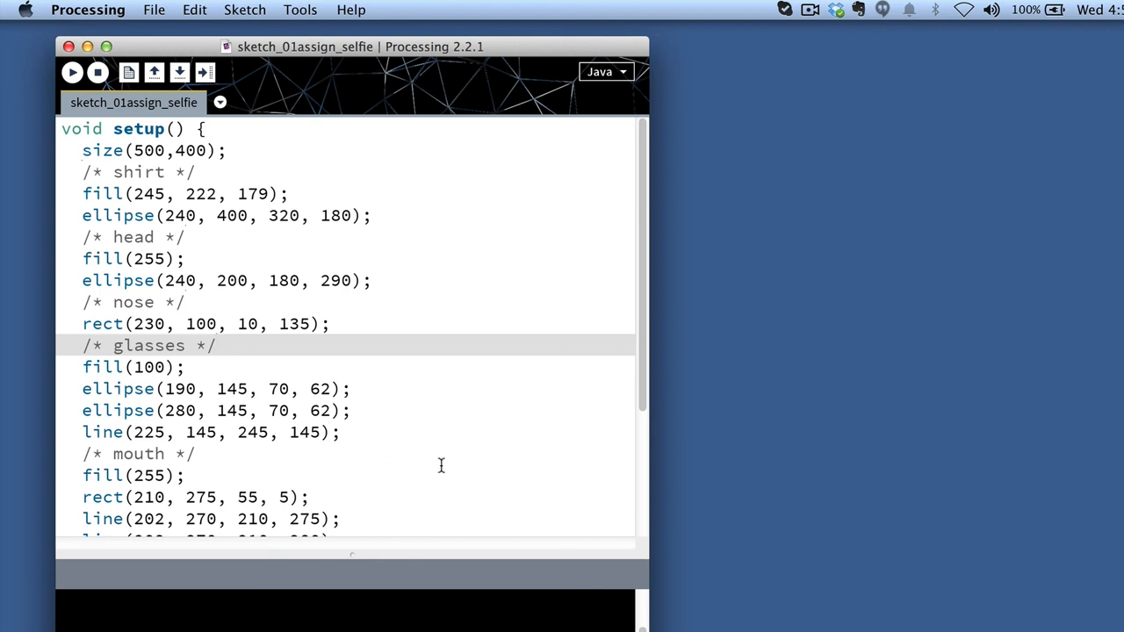